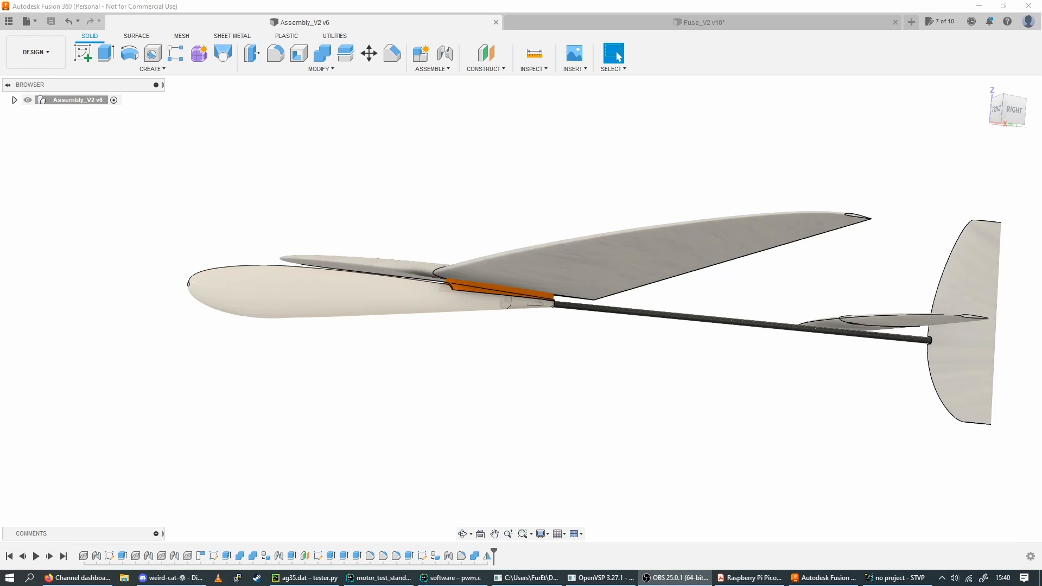
mouse_move(476, 364)
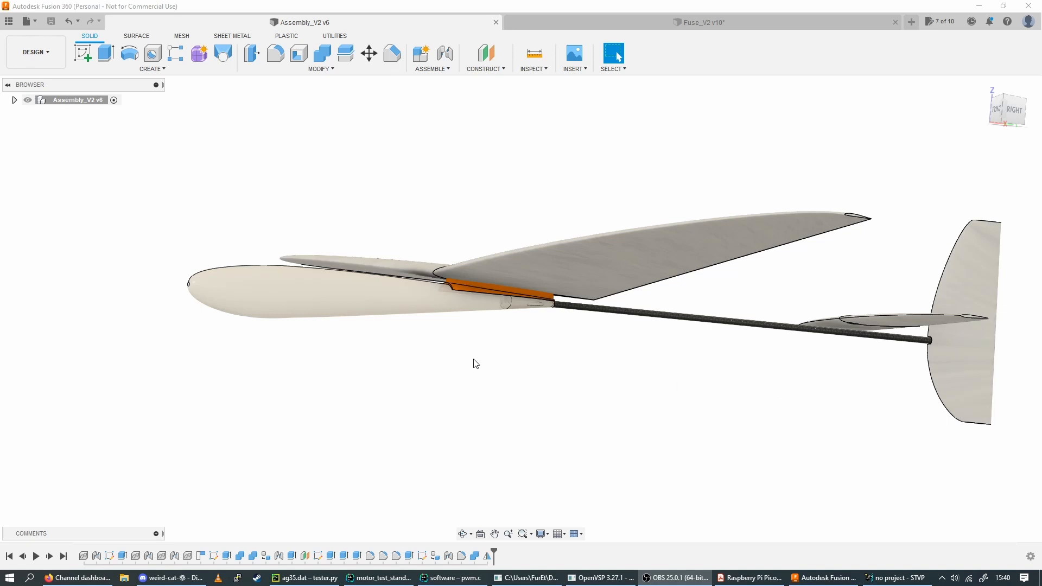
Step: Zoom and orbit around the glider assembly to inspect the wing joint, tail and nose
left_click_drag(475, 364, 472, 367)
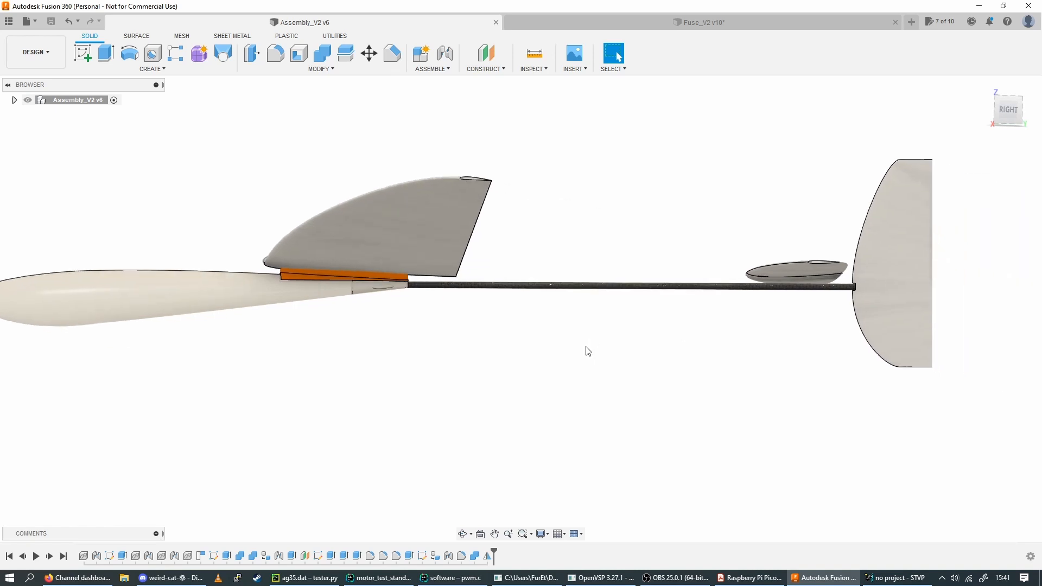
left_click_drag(587, 351, 630, 448)
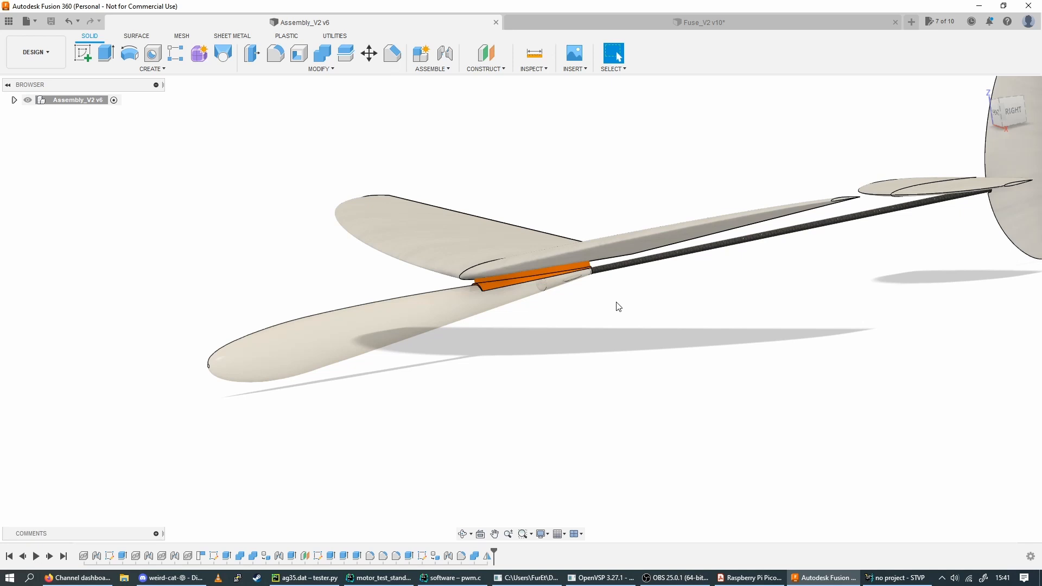
left_click_drag(618, 306, 610, 321)
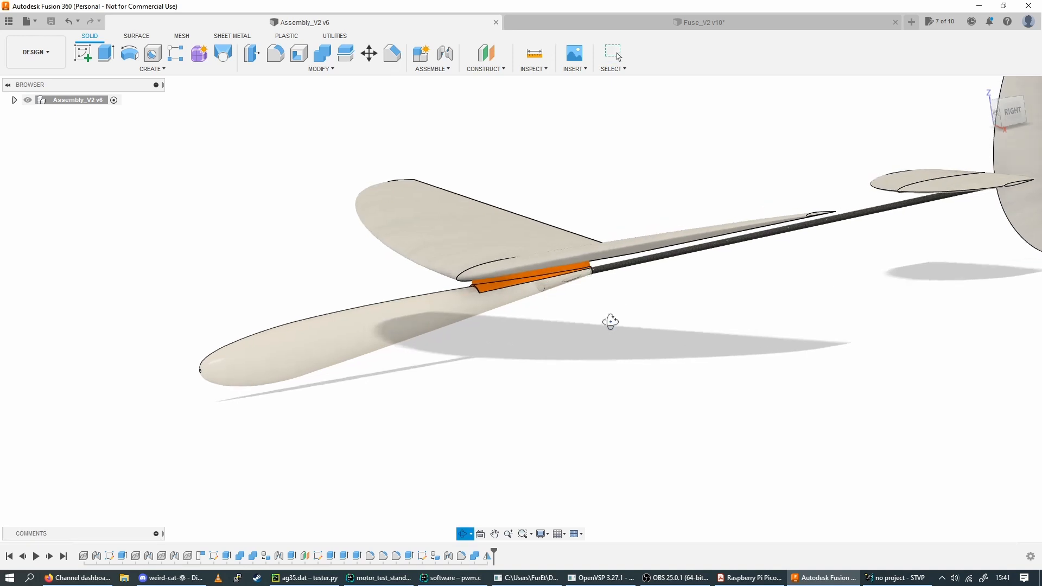
left_click_drag(610, 322, 597, 314)
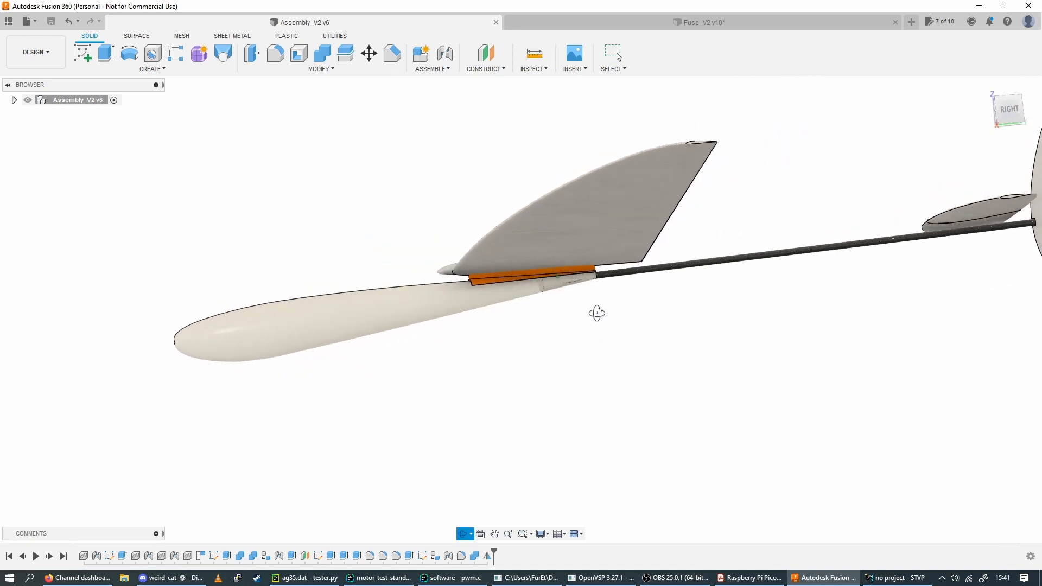
left_click_drag(597, 313, 571, 316)
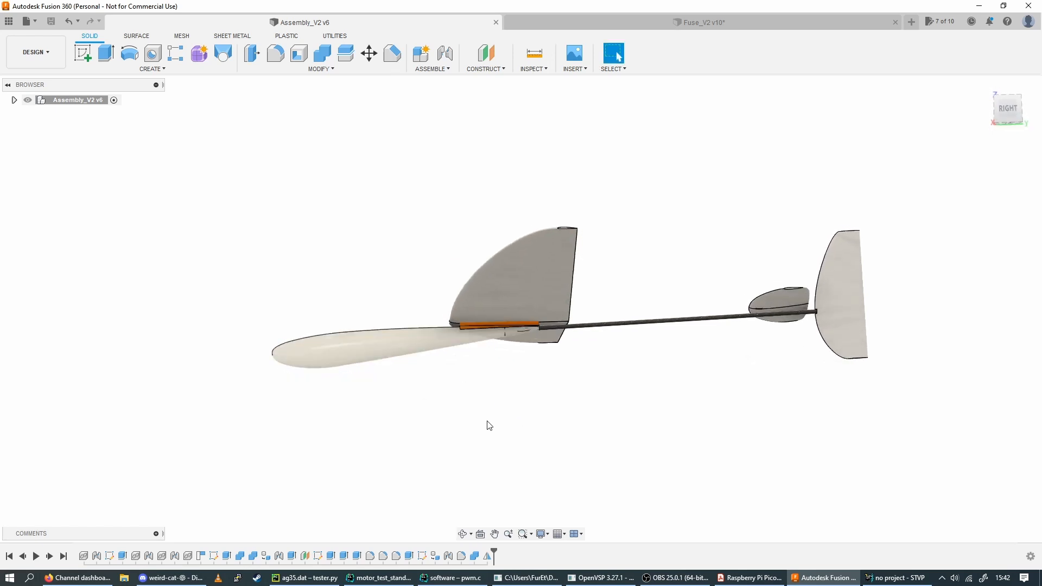
mouse_move(569, 437)
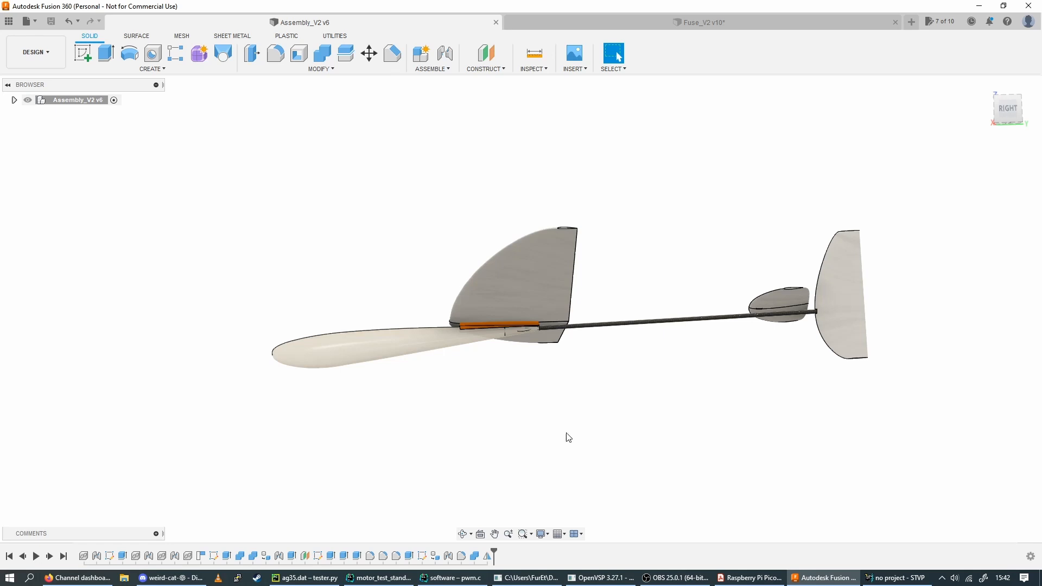
left_click_drag(569, 437, 535, 396)
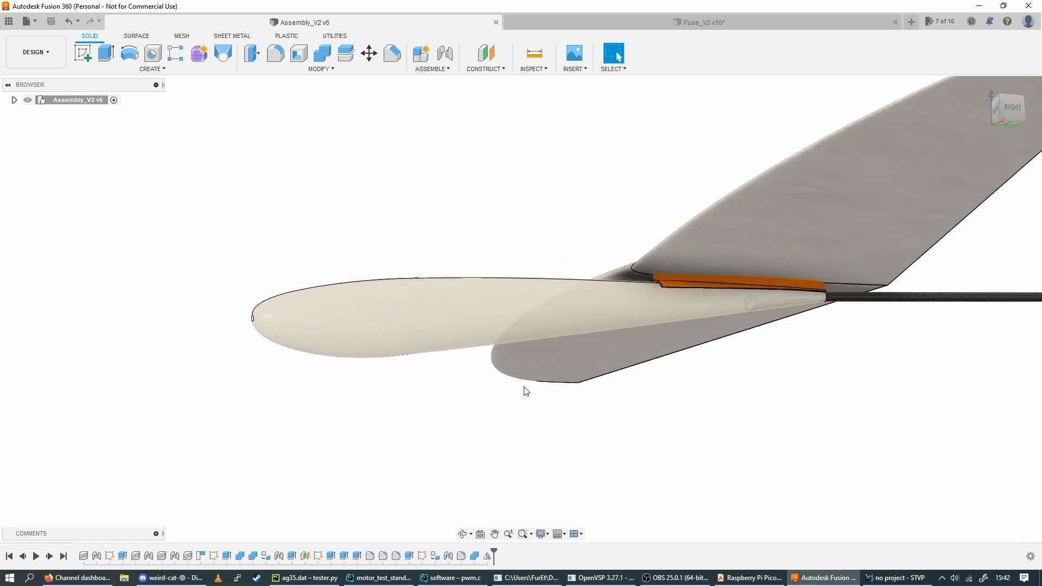
left_click_drag(524, 391, 511, 410)
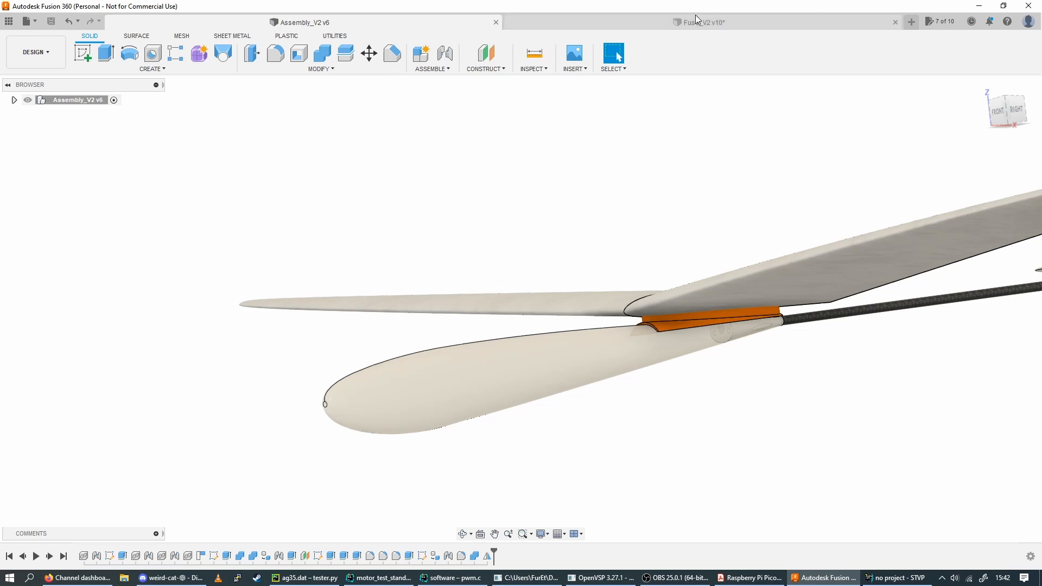
Step: Switch to Fuse_V2, orbit the mold, and hide mold_bottom to leave plug_bottom alone
left_click(701, 22)
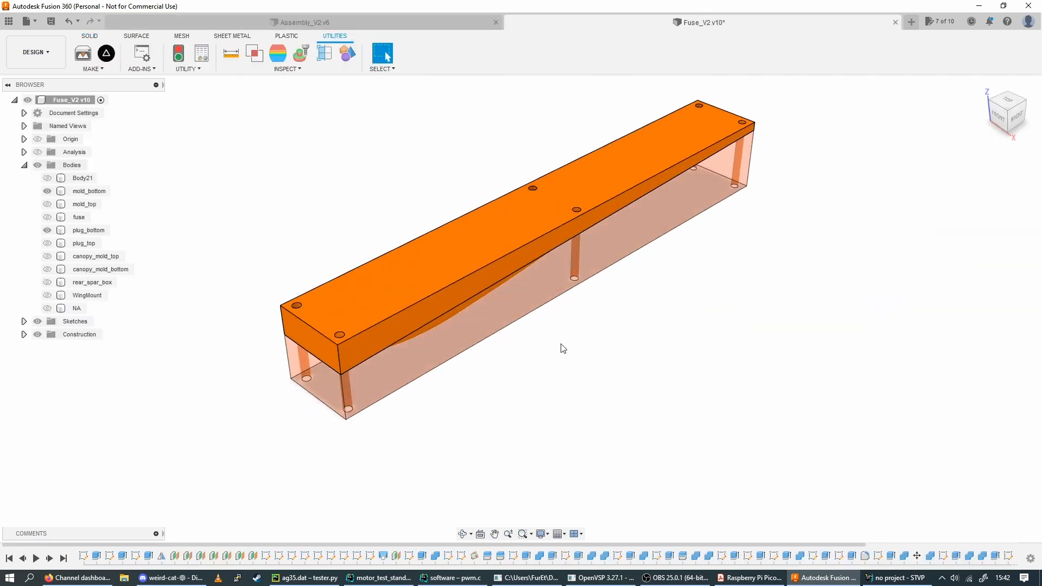
left_click_drag(562, 349, 575, 314)
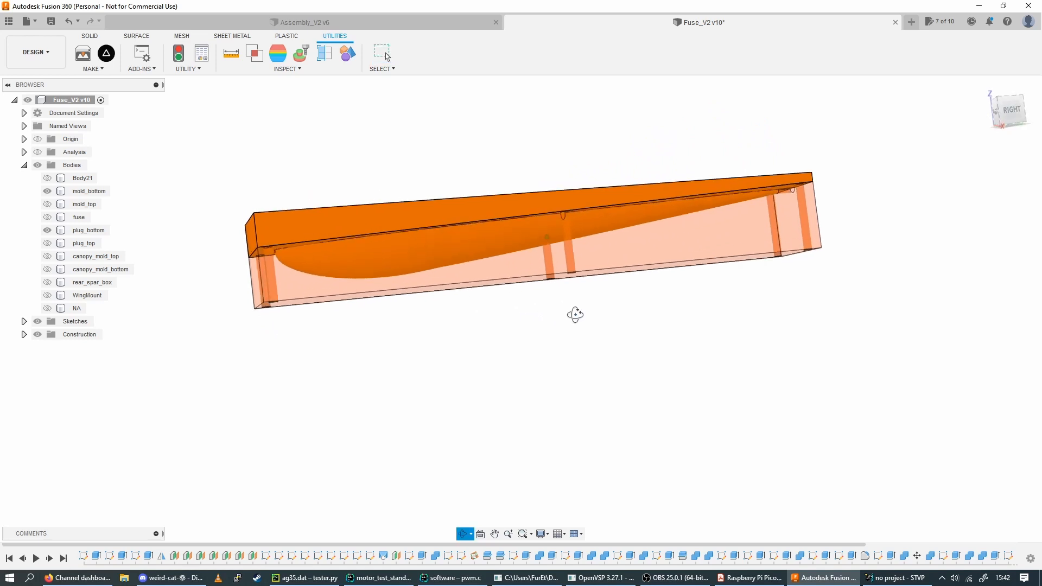
left_click(382, 53)
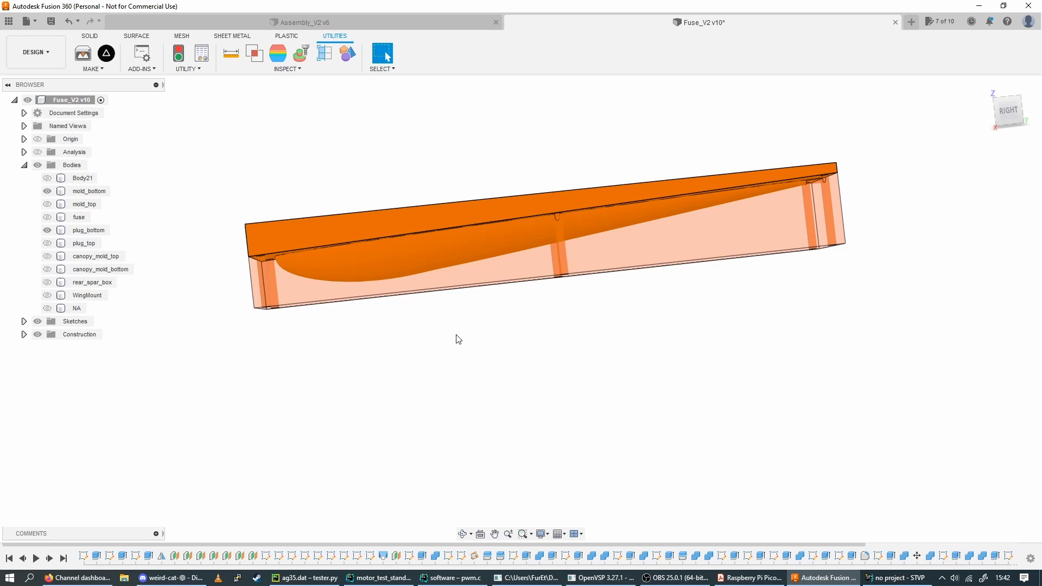
left_click(89, 191)
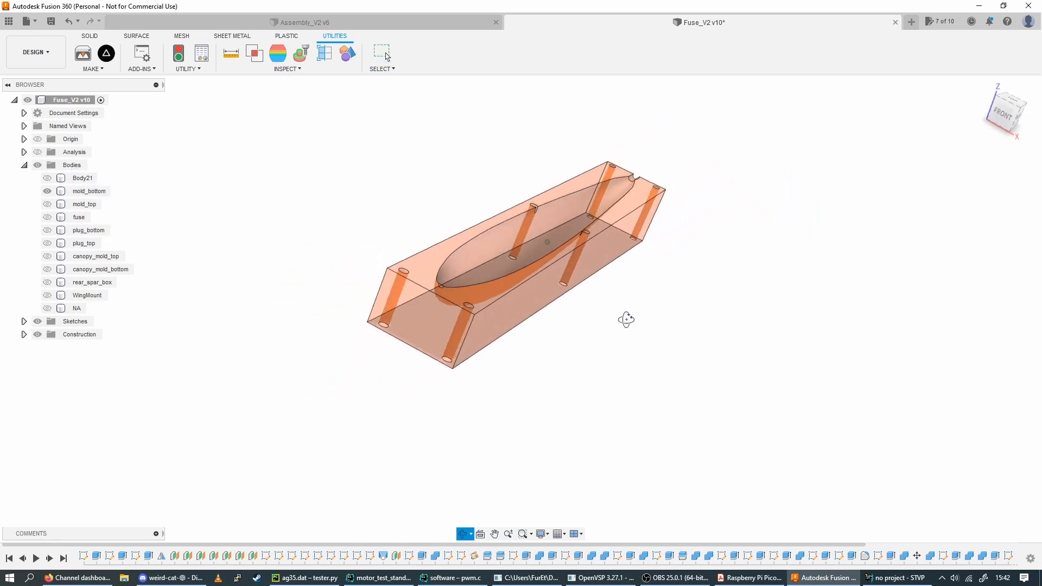
left_click_drag(626, 319, 652, 277)
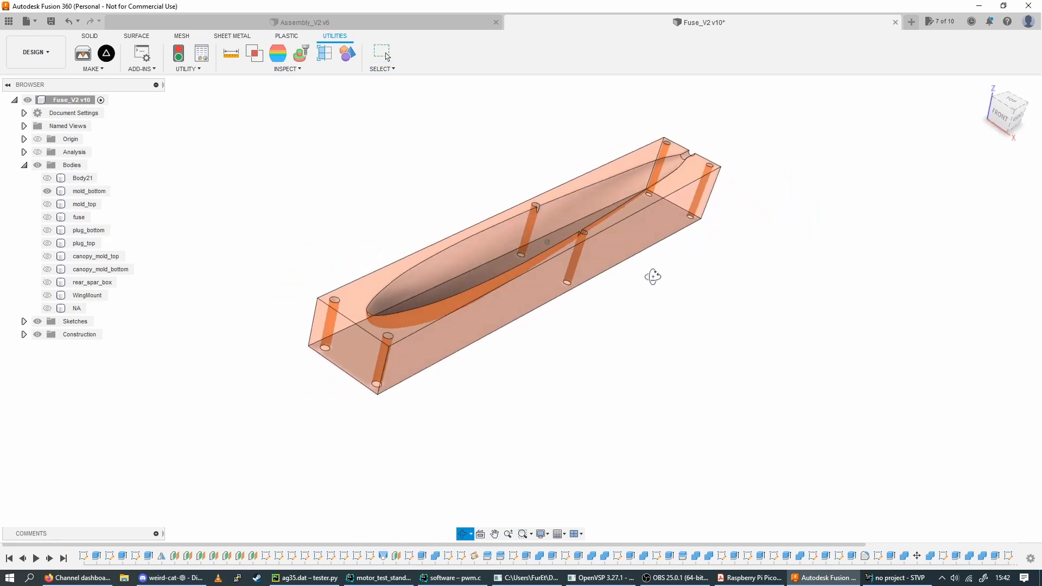
left_click(87, 231)
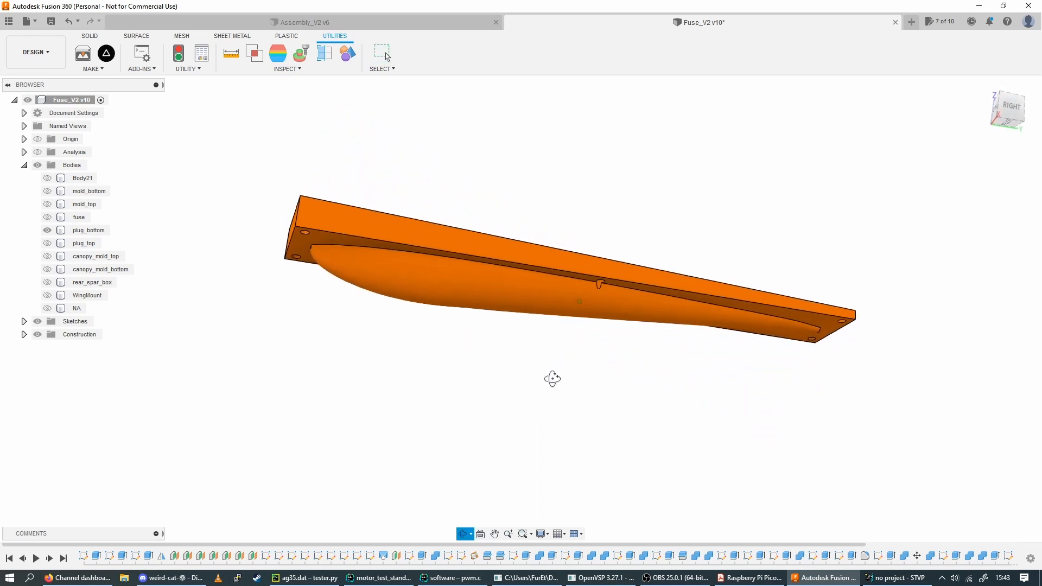
Step: Hide plug_bottom and show the plug_top and mold_top bodies in the Browser
left_click(89, 230)
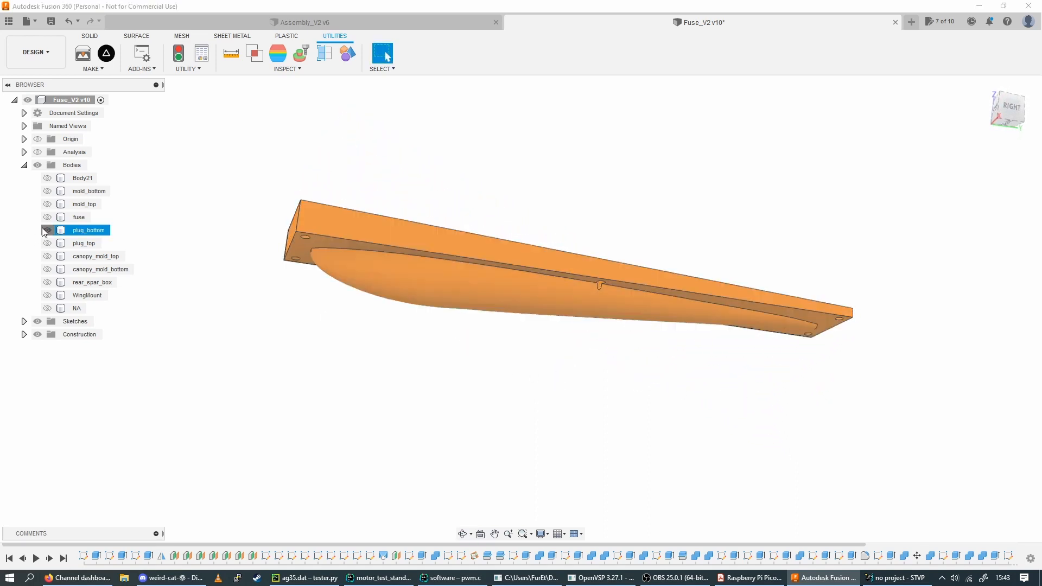
left_click(47, 230)
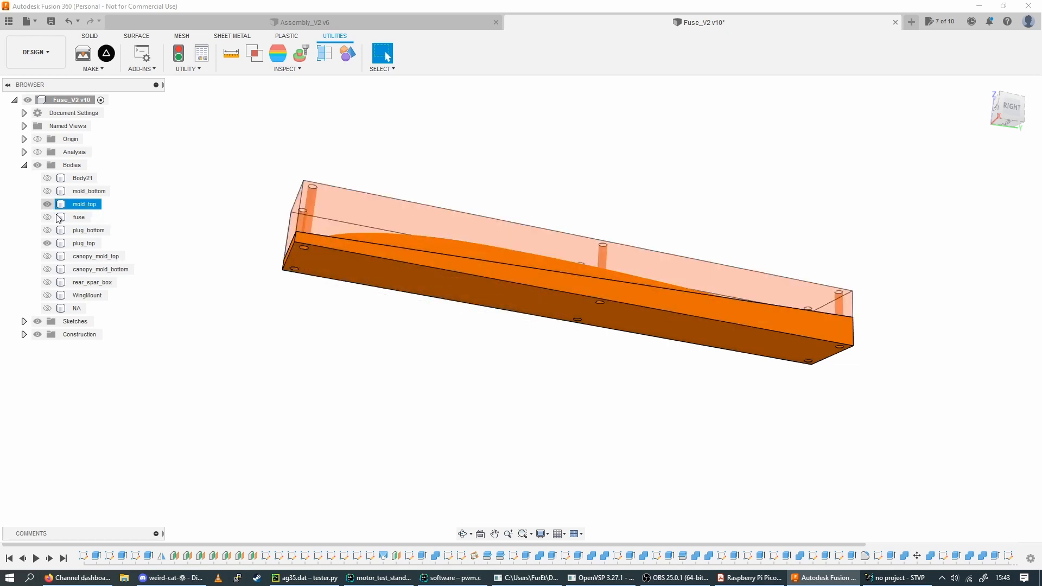
left_click(48, 204)
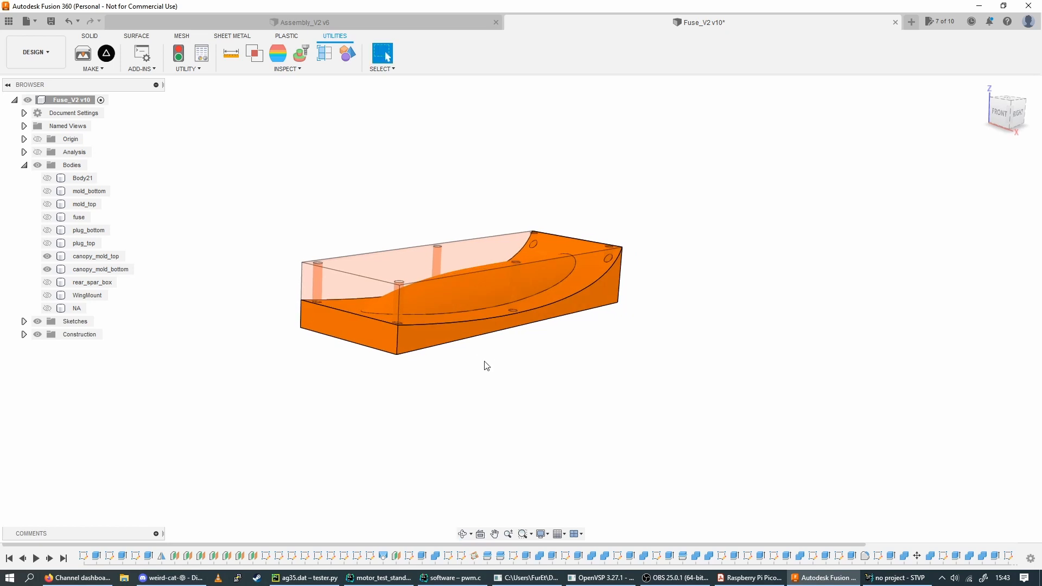
Step: Orbit the canopy mold top and bottom pair to a slightly clearer angle
left_click_drag(485, 365, 444, 370)
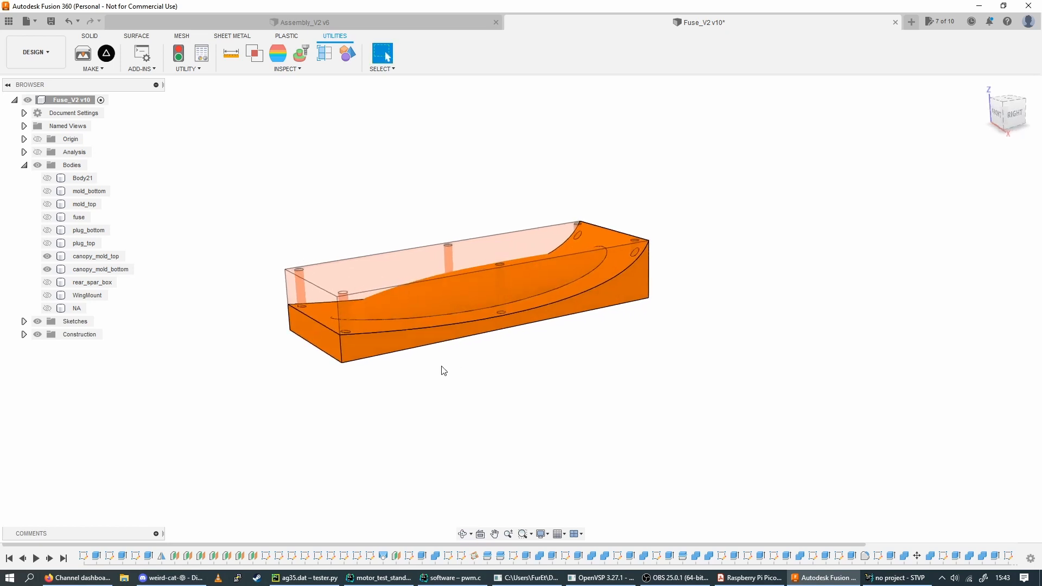
left_click_drag(444, 371, 438, 351)
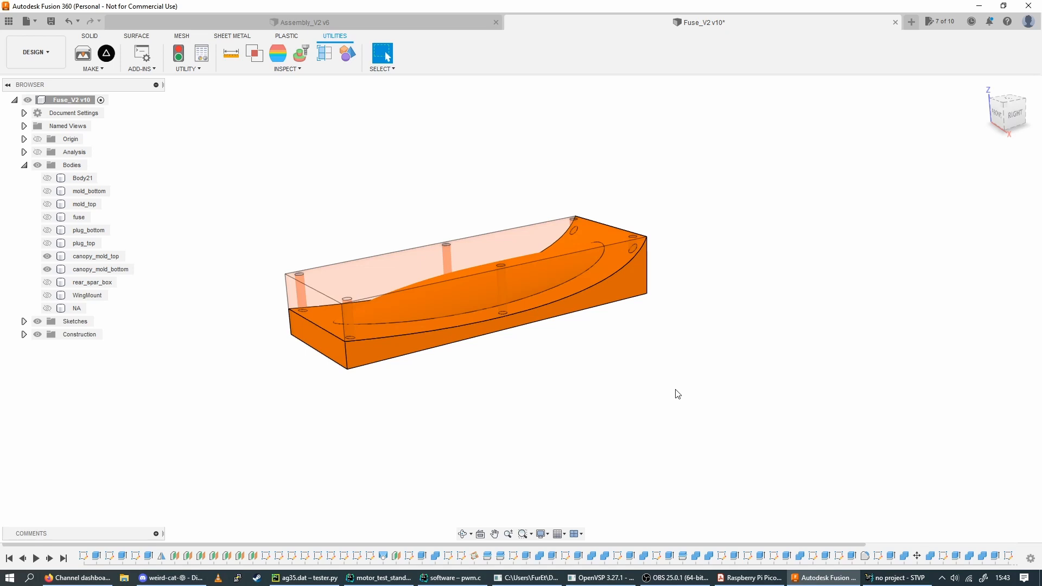
mouse_move(673, 407)
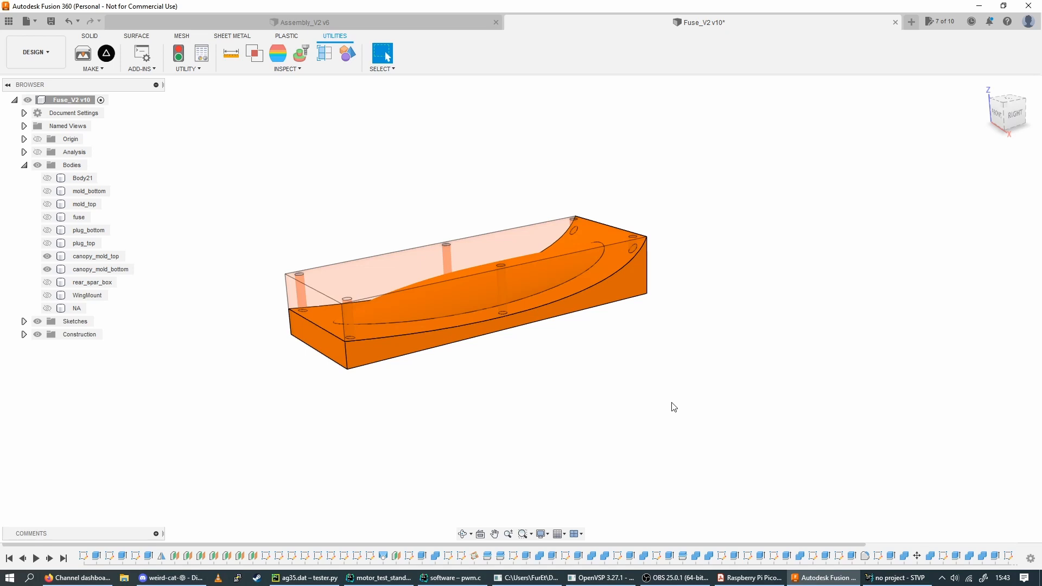